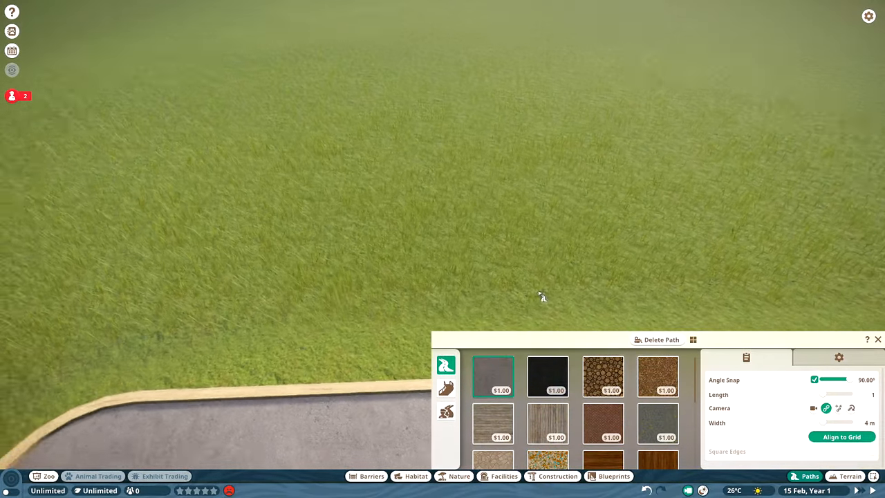
Step: Build a short flight of steps joining the lower path to the raised grass plaza
click(504, 476)
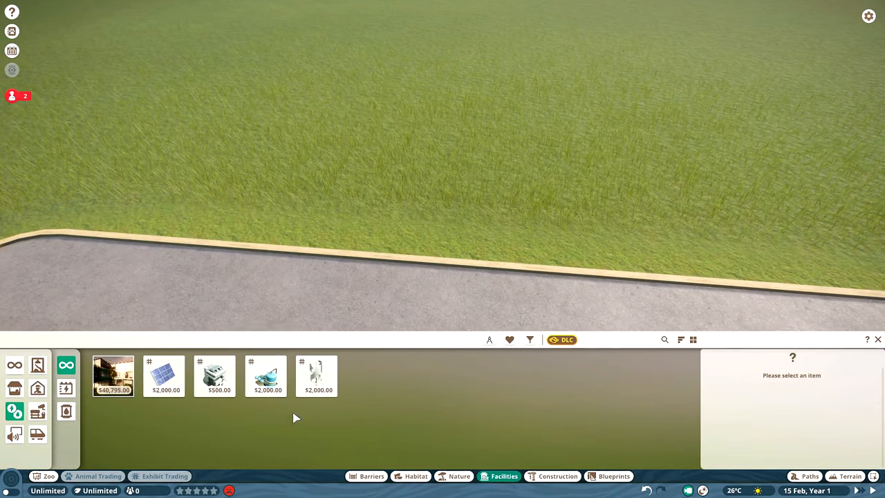
click(215, 376)
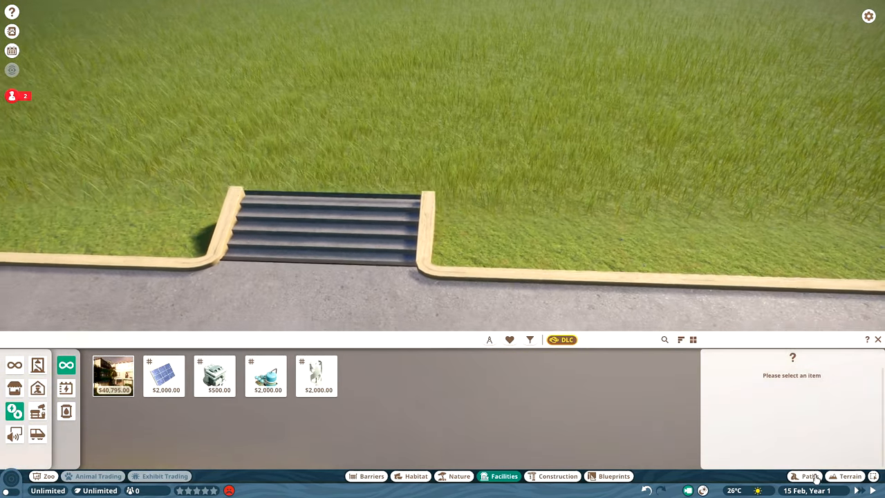
click(809, 476)
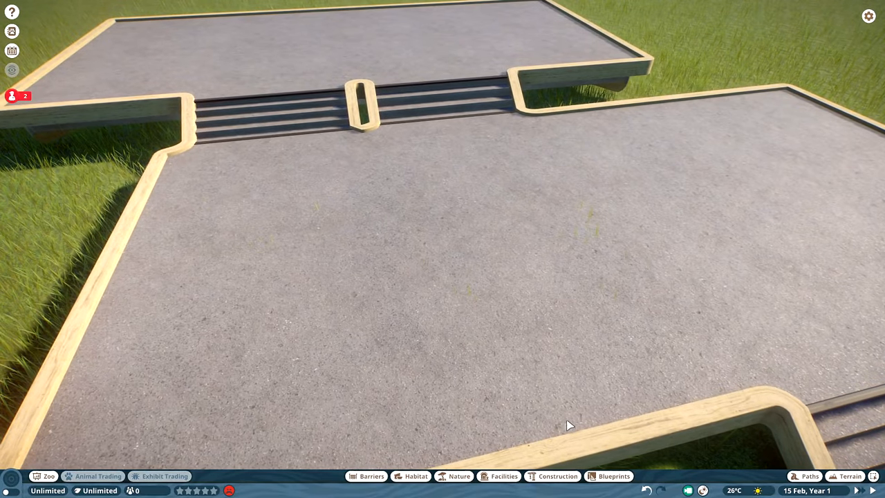
click(504, 476)
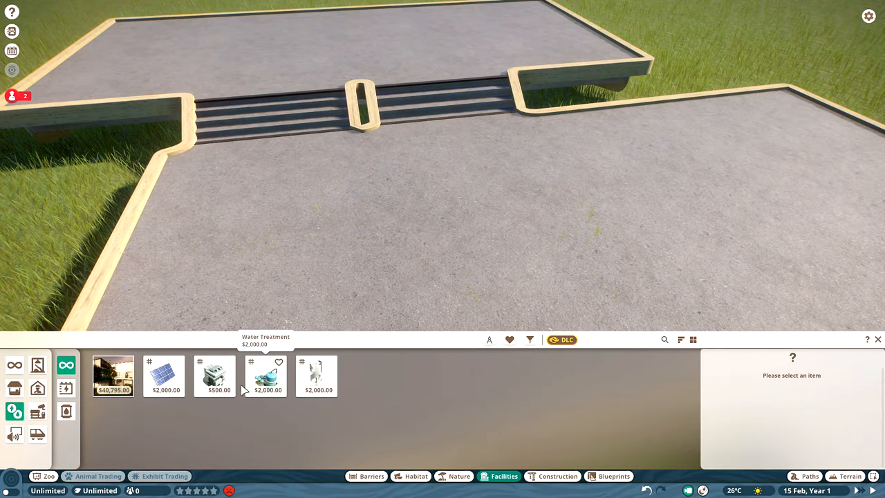
click(215, 376)
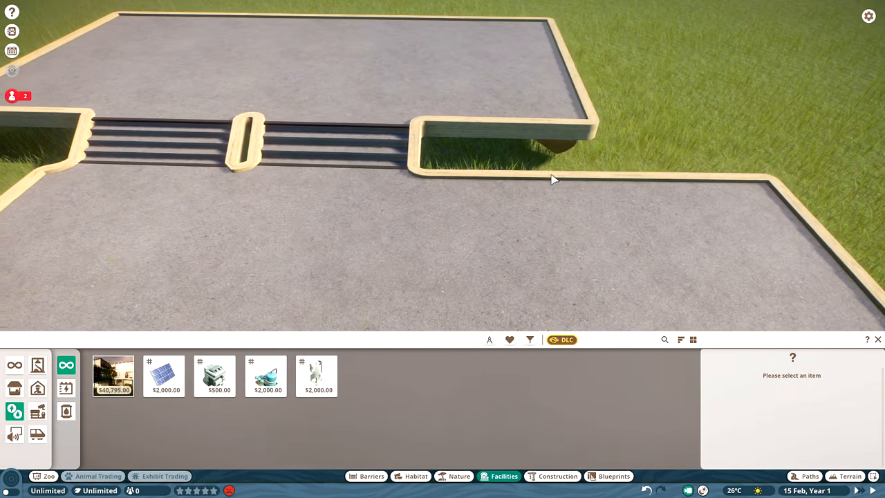
click(805, 476)
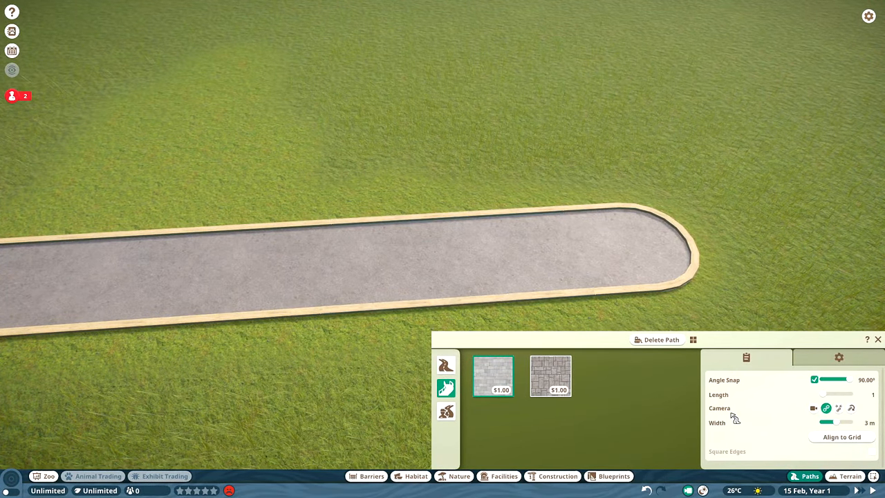
Step: Switch from queue paths to regular paths before laying the curved path
click(446, 365)
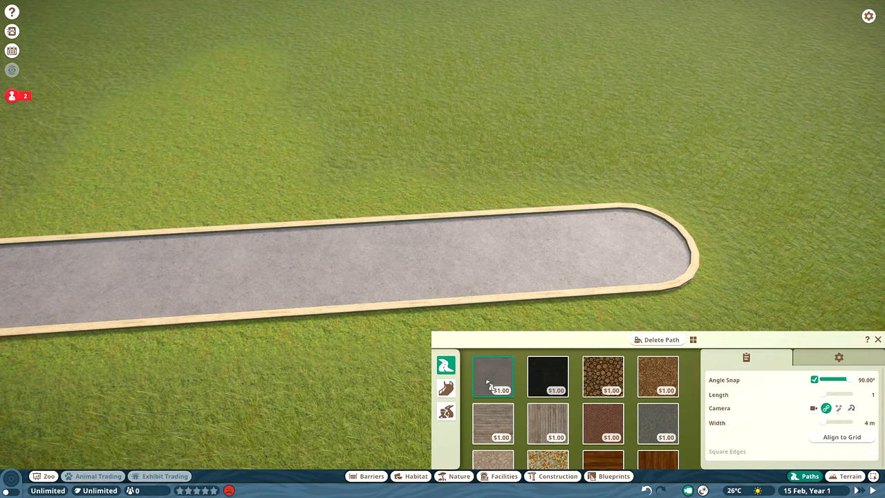
mouse_move(446, 412)
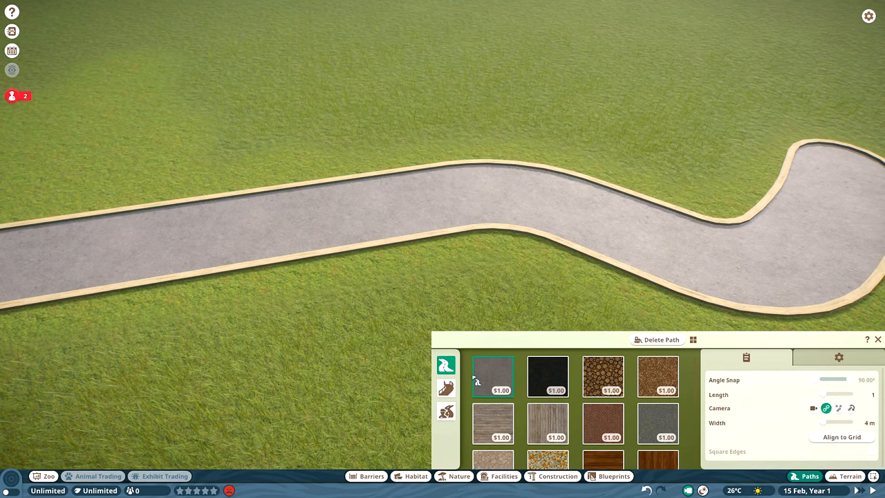
mouse_move(492, 423)
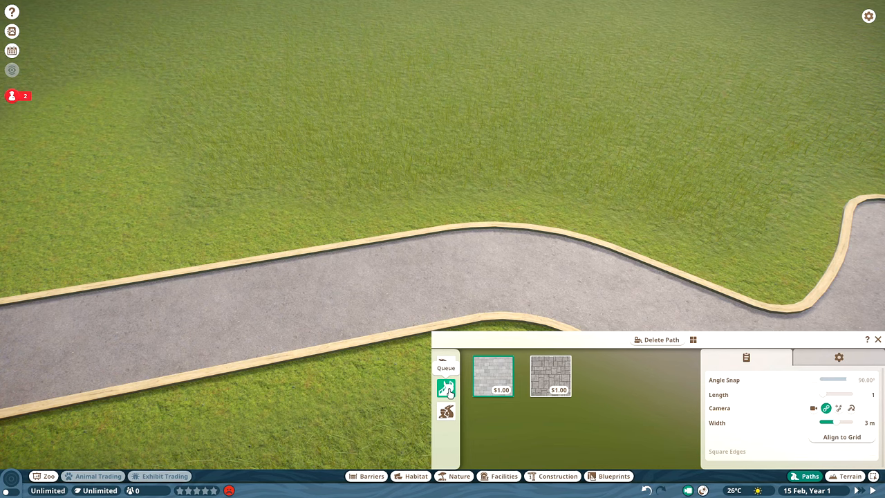
mouse_move(446, 388)
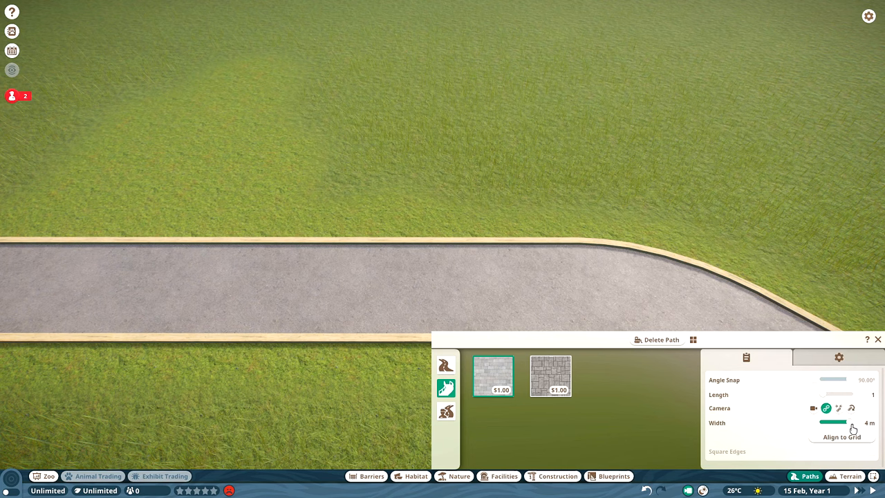
Step: Place a rounded light-paved extension off the side of the grey path
drag(847, 422, 837, 422)
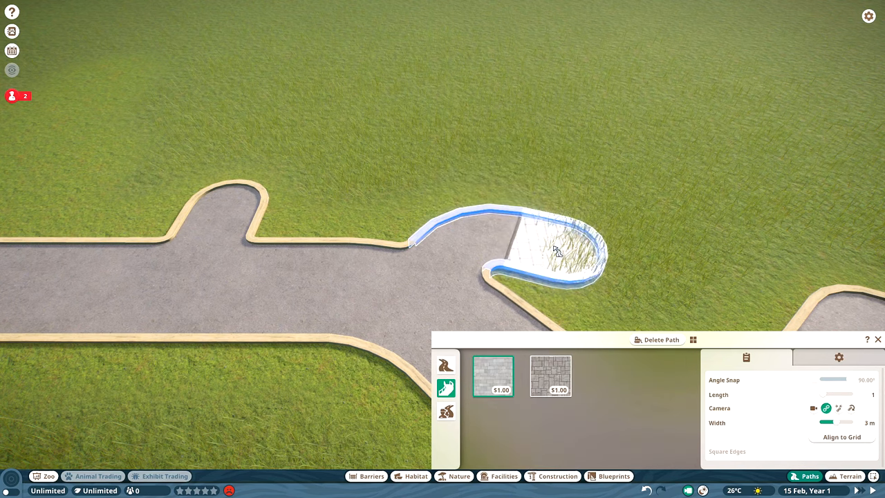
click(815, 379)
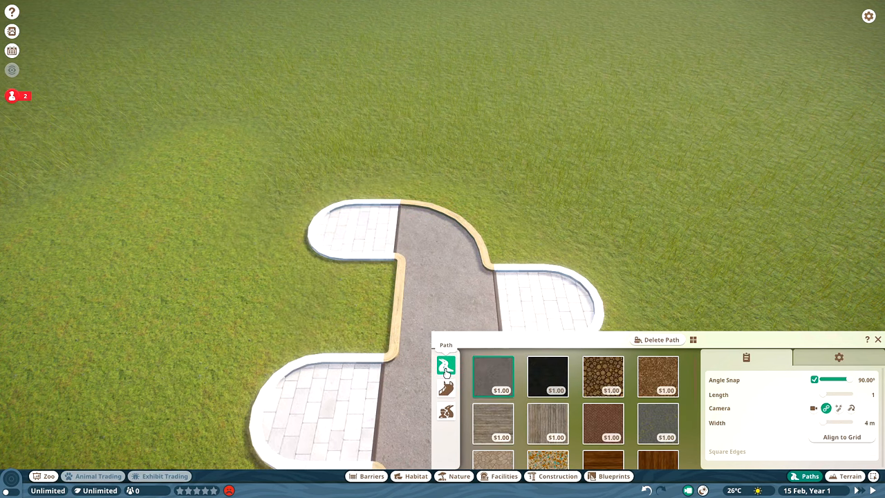
click(445, 365)
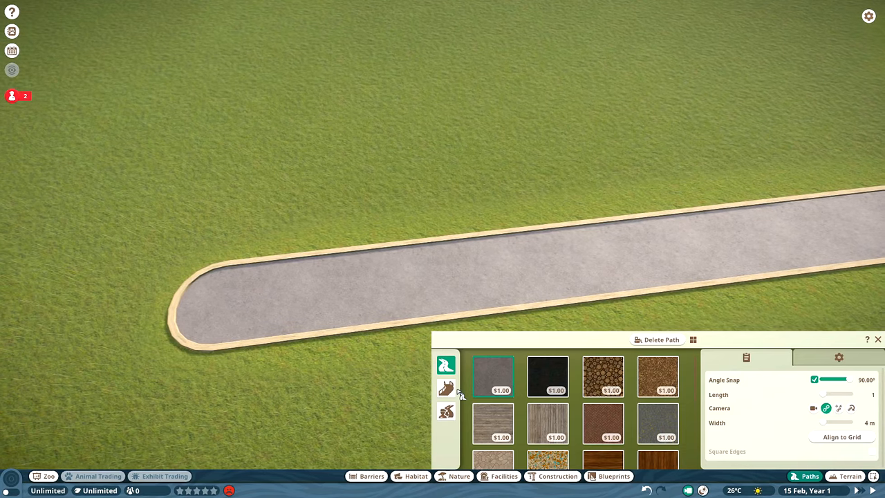
Step: Place a short raised path section ending in a rounded pale-paved platform
click(445, 387)
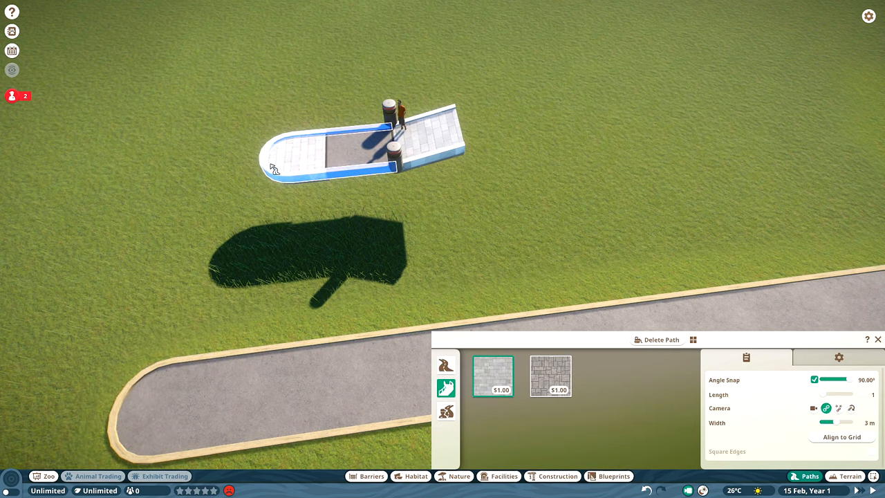
mouse_move(282, 202)
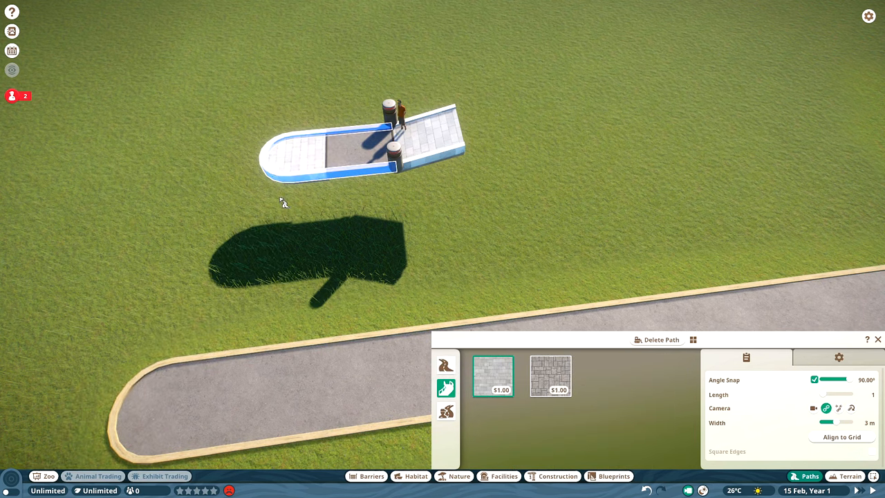
mouse_move(260, 157)
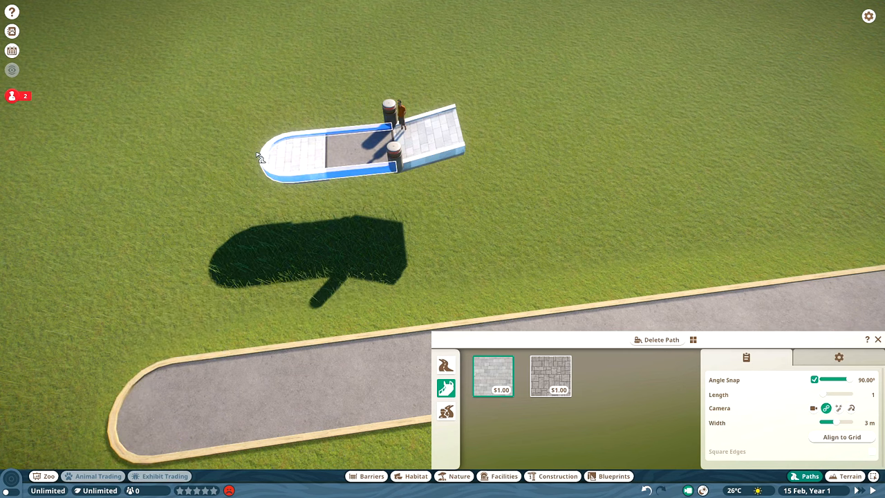
mouse_move(251, 164)
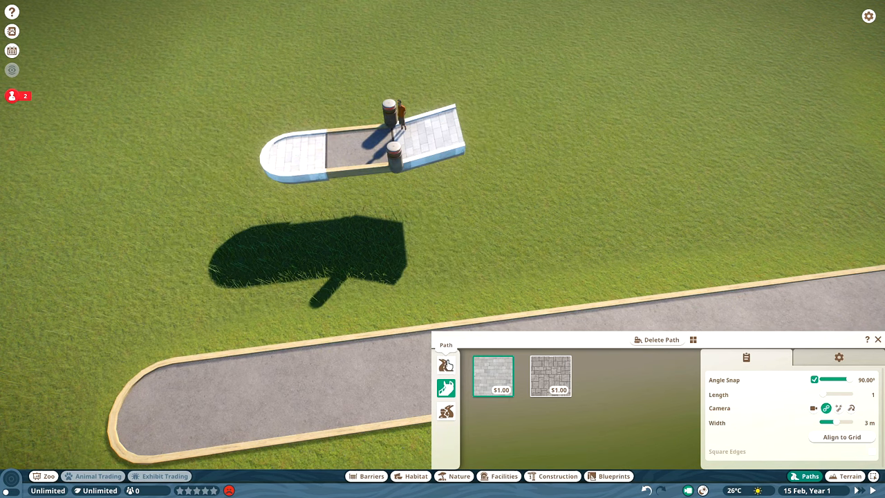
click(446, 365)
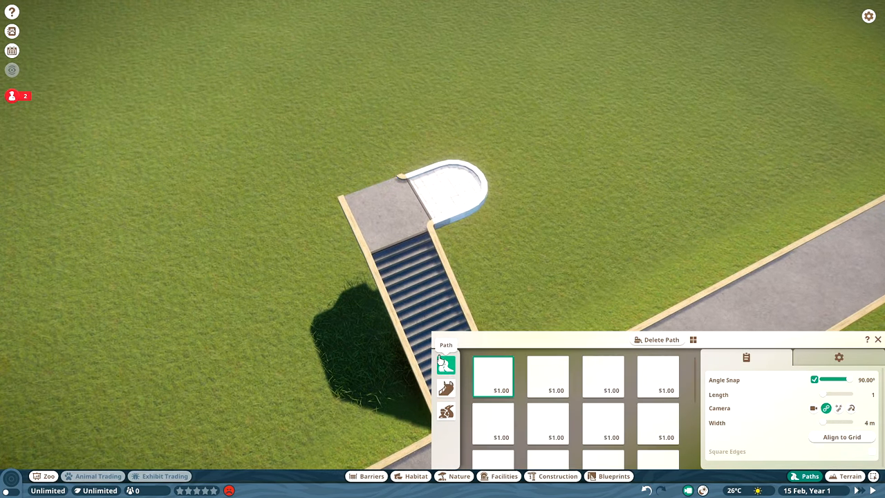
Step: Place a stair path from the raised platform down to the ground-level path
click(445, 388)
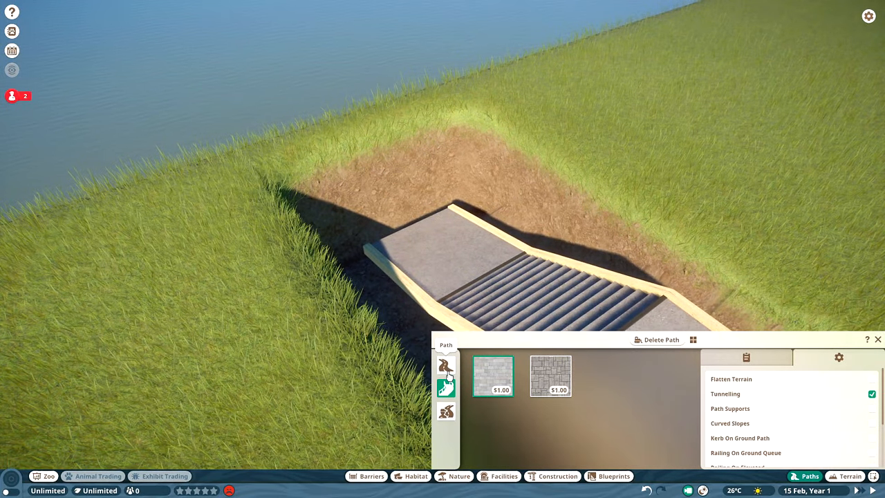
Step: Place the stair path into the bank so the surrounding earth is excavated
click(445, 365)
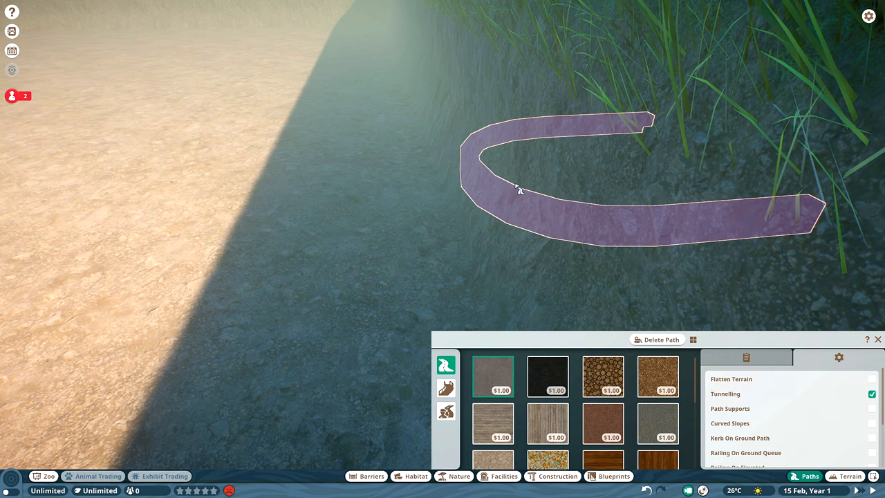
mouse_move(512, 191)
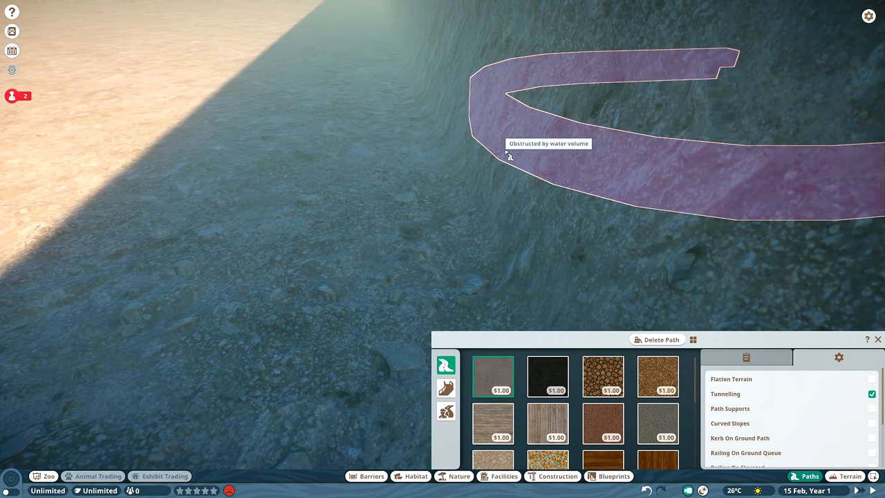
mouse_move(578, 149)
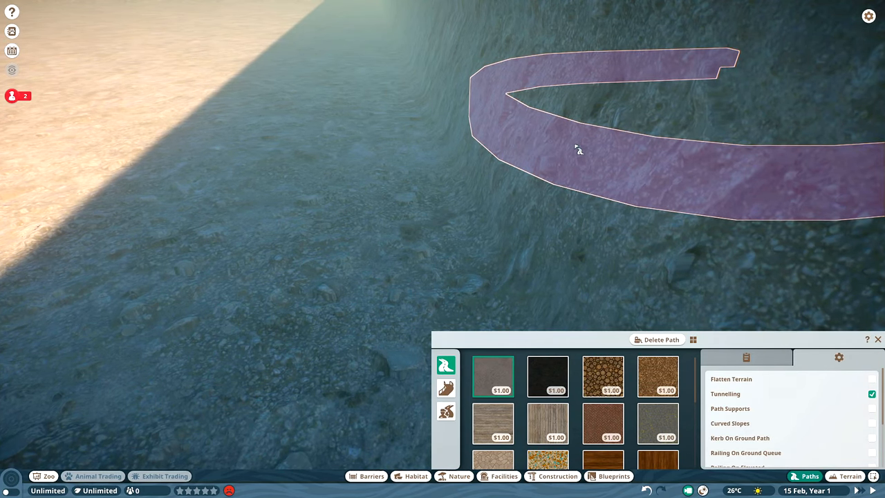
mouse_move(526, 94)
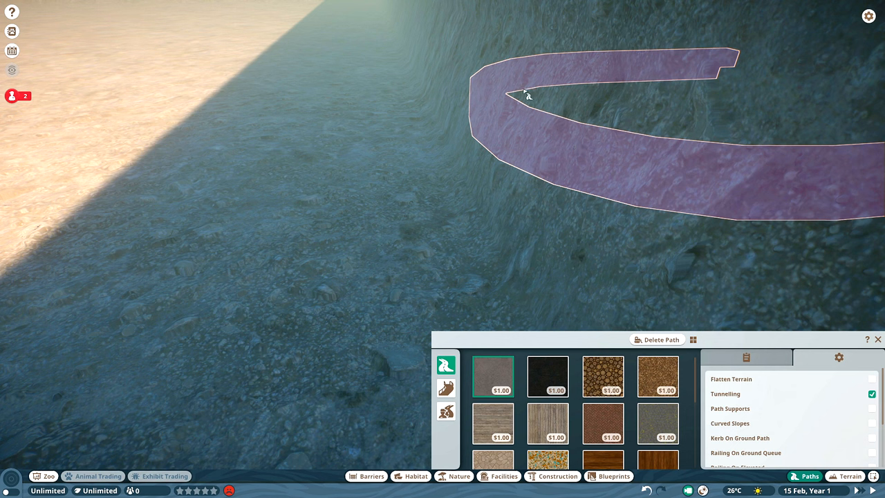
mouse_move(594, 58)
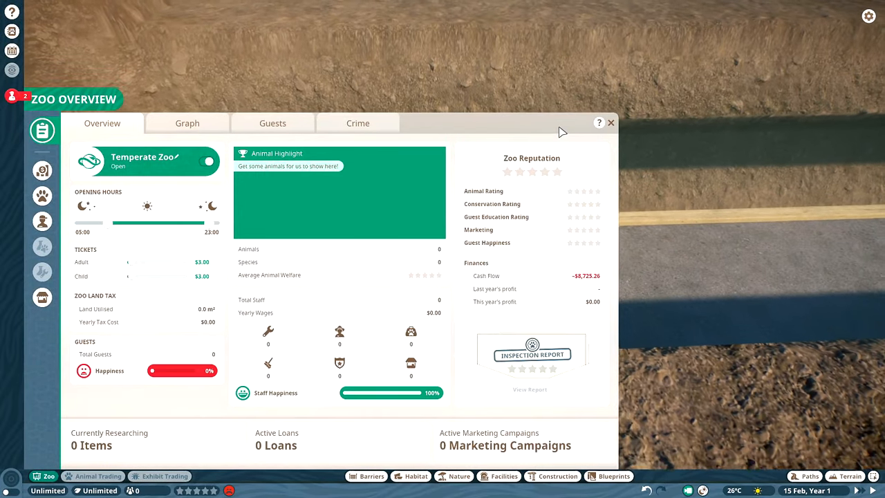
Step: Close the Zoo Overview and select the terrain Push brush over the sunken path
click(611, 124)
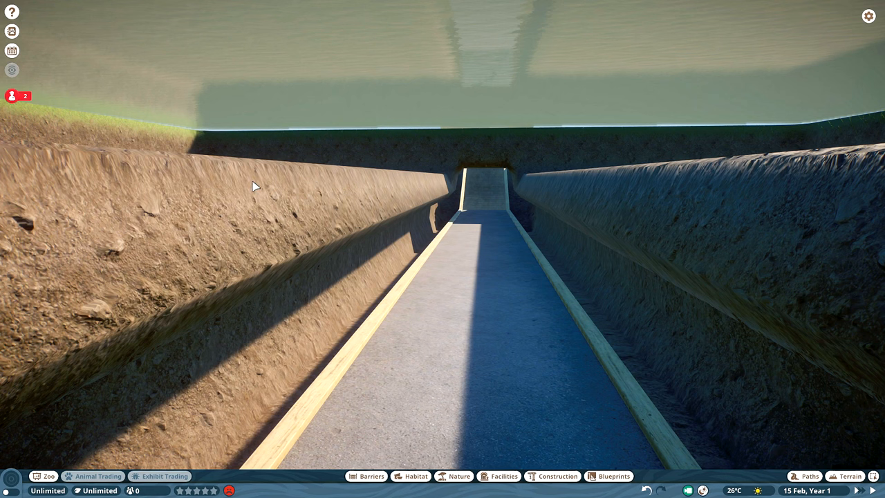
mouse_move(487, 301)
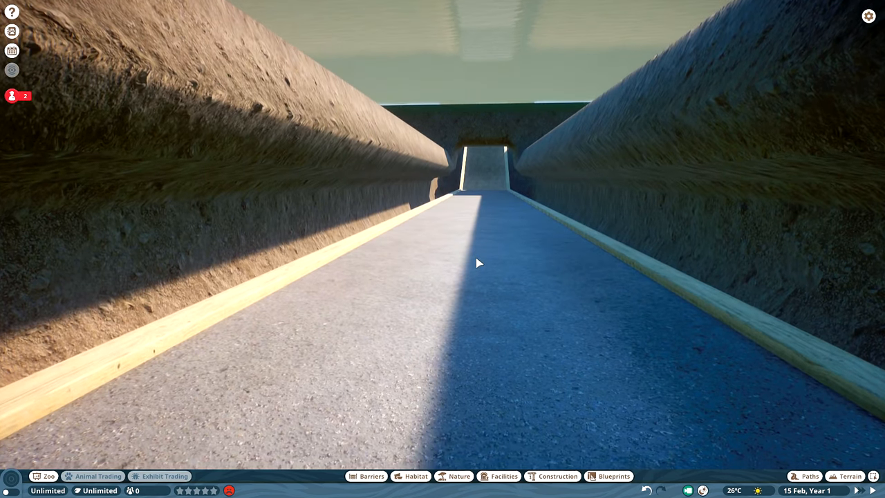
click(850, 475)
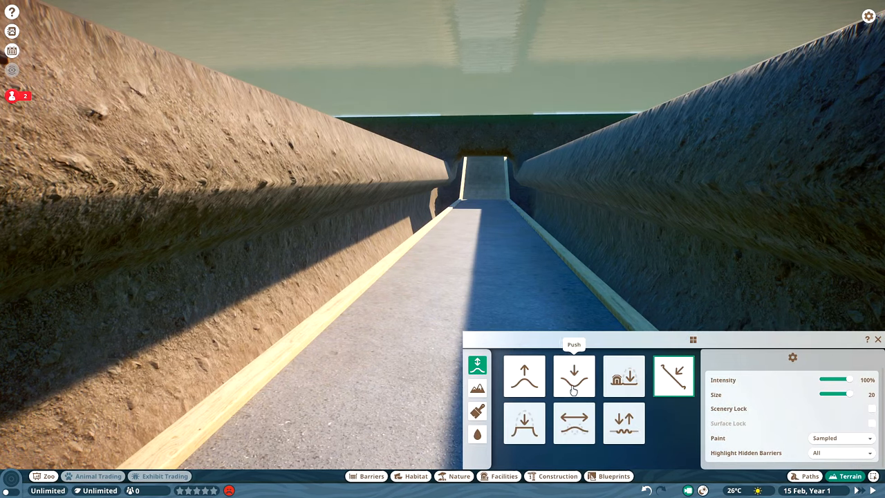
click(574, 377)
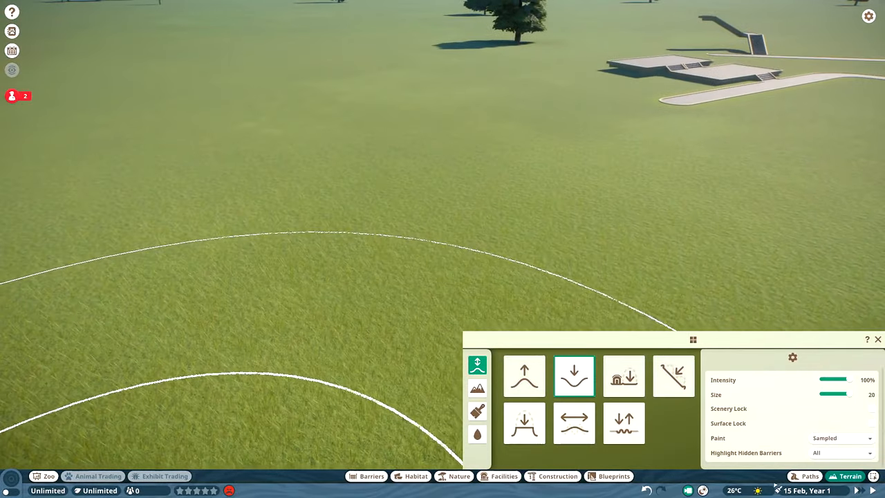
Step: Leave the terrain tools and reopen the path construction panel
click(805, 476)
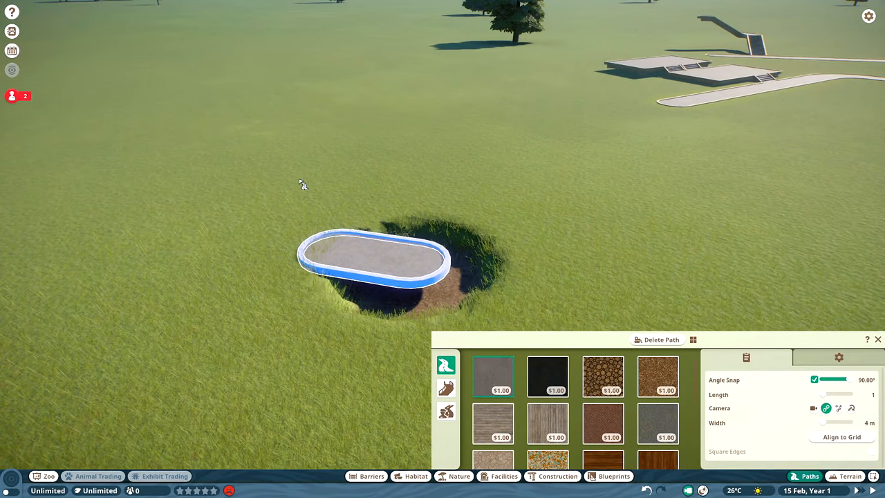
Step: Place a round path pad on the grass as the start of a sloped ramp
click(838, 356)
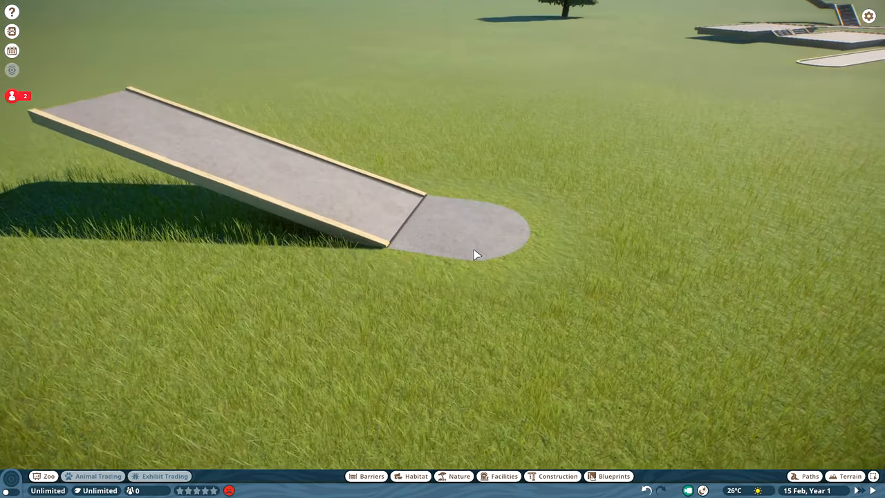
click(805, 476)
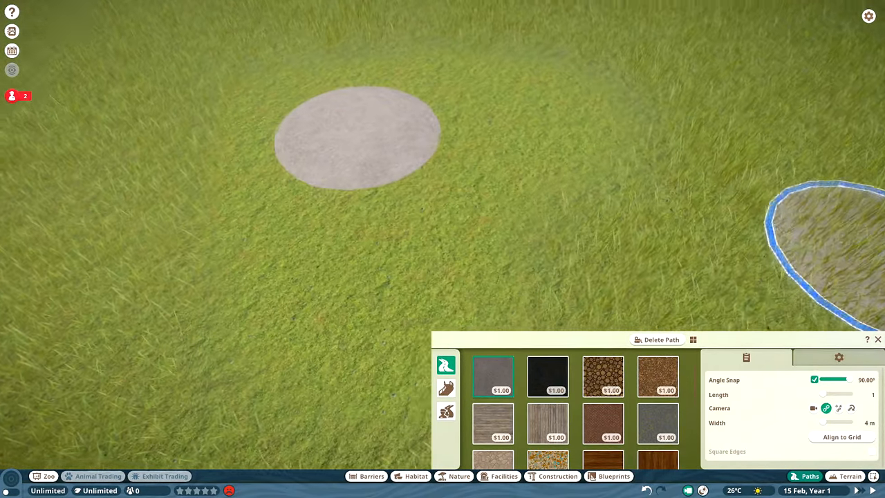
Step: Move the view over open grass and bring up the facilities catalogue
drag(357, 137, 598, 152)
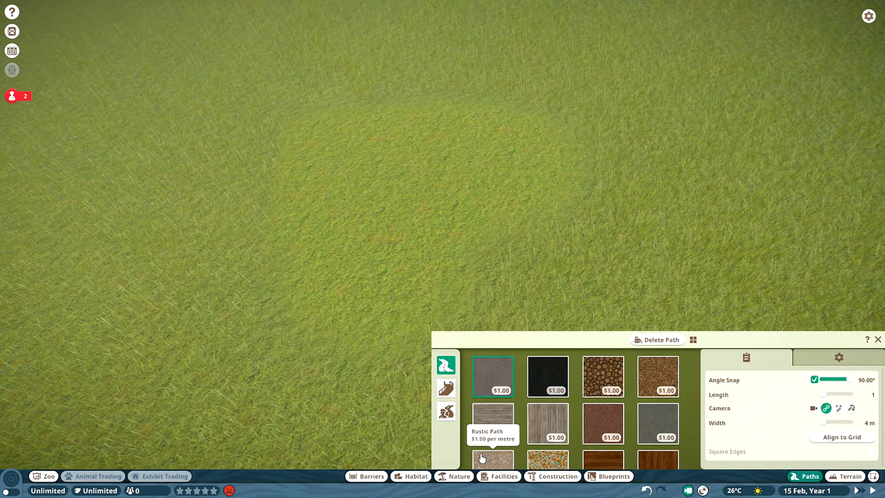
click(504, 476)
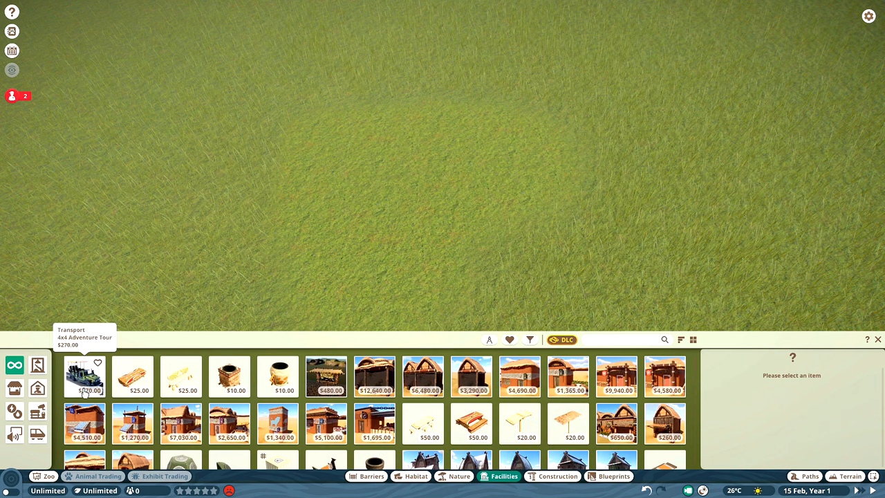
Step: Lay a long straight grey paved path running up the gently sloping grassy mound
click(83, 376)
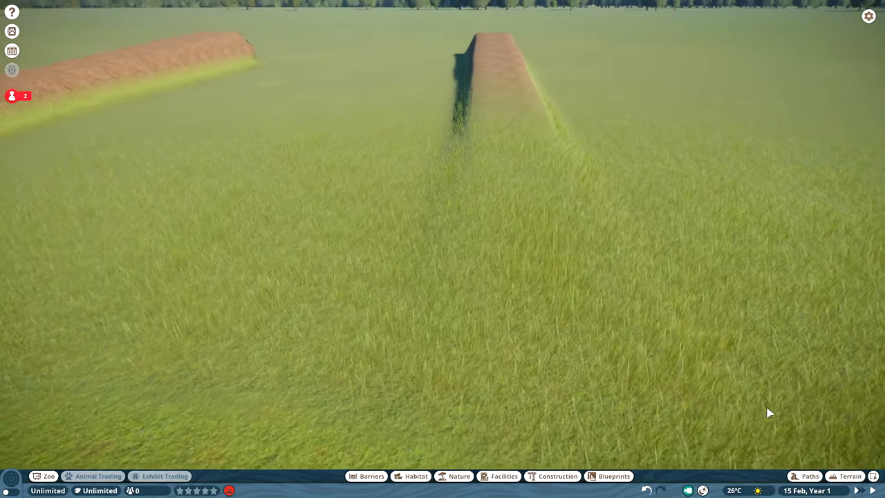
click(810, 476)
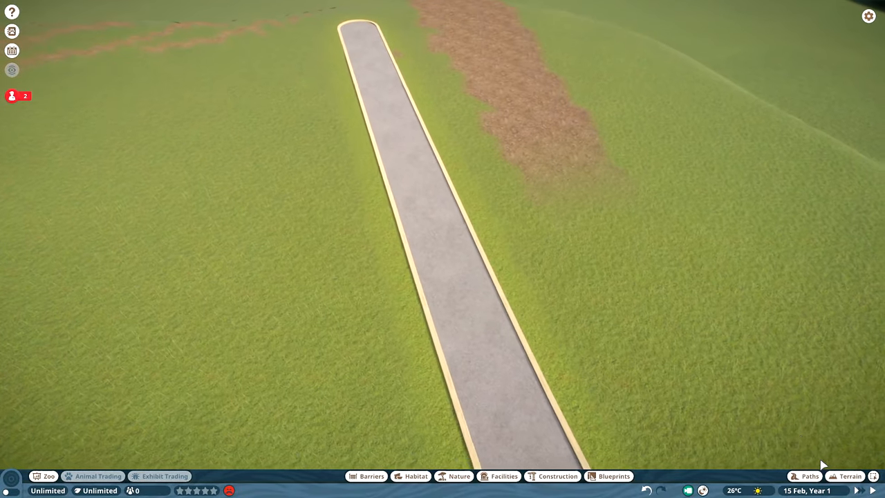
Step: Flatten the raised ground ridges back into level grassland with a terrain flatten brush
click(851, 476)
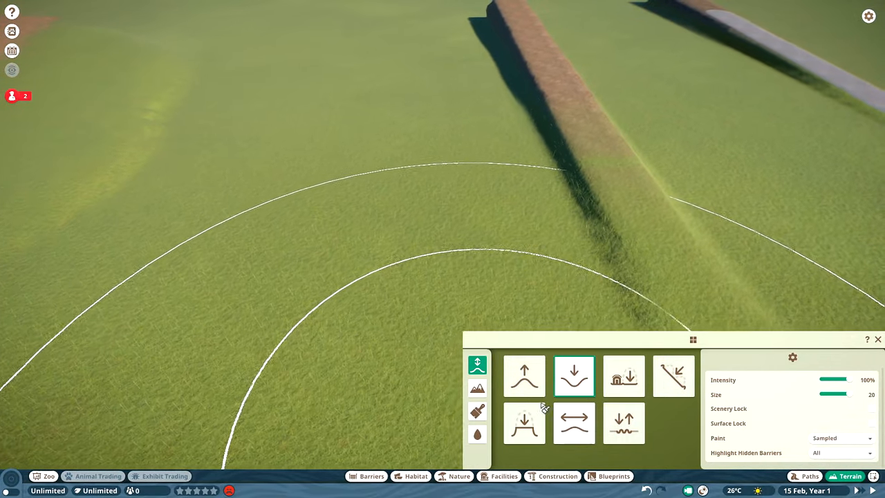
click(674, 376)
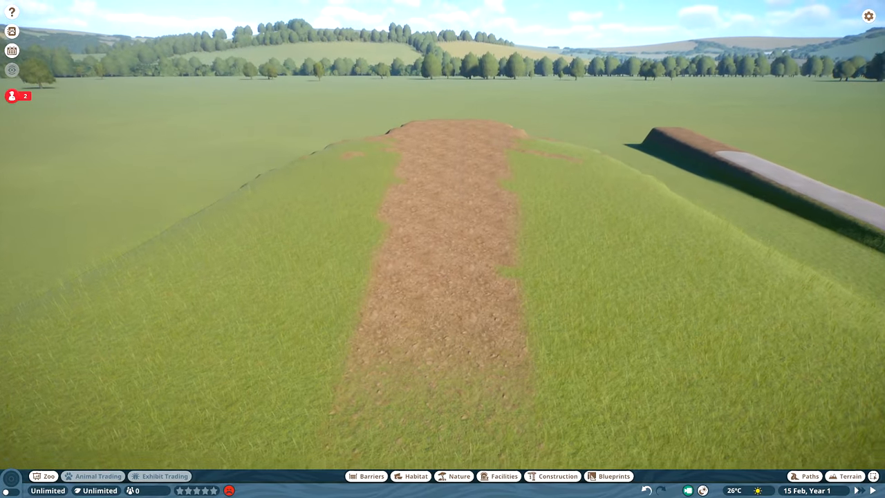
click(805, 476)
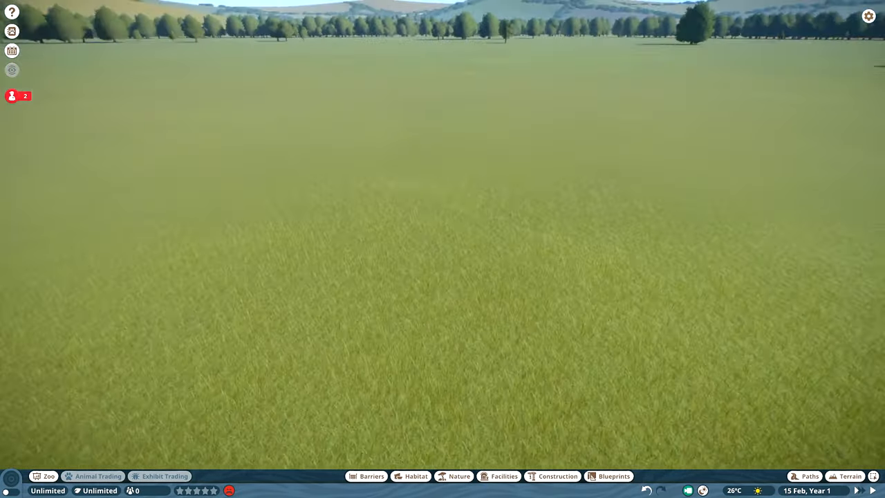
Step: Draw a curved stone path with a rounded end across the flat grass
click(805, 476)
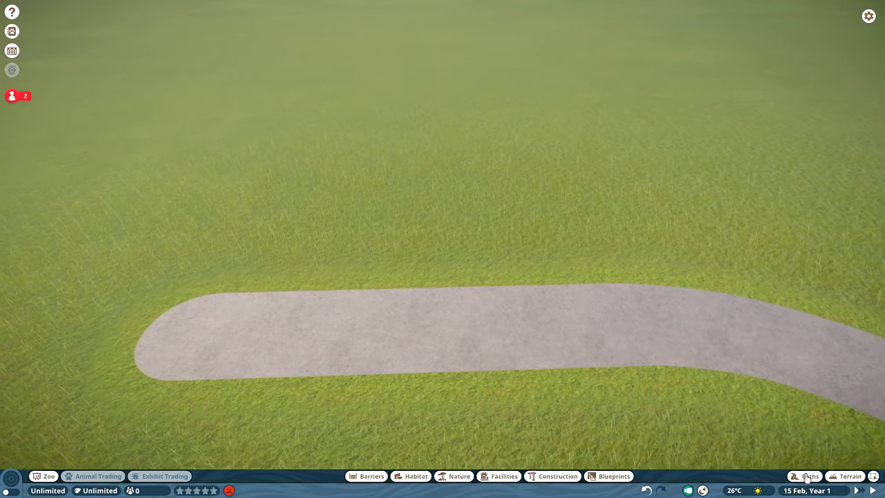
click(809, 475)
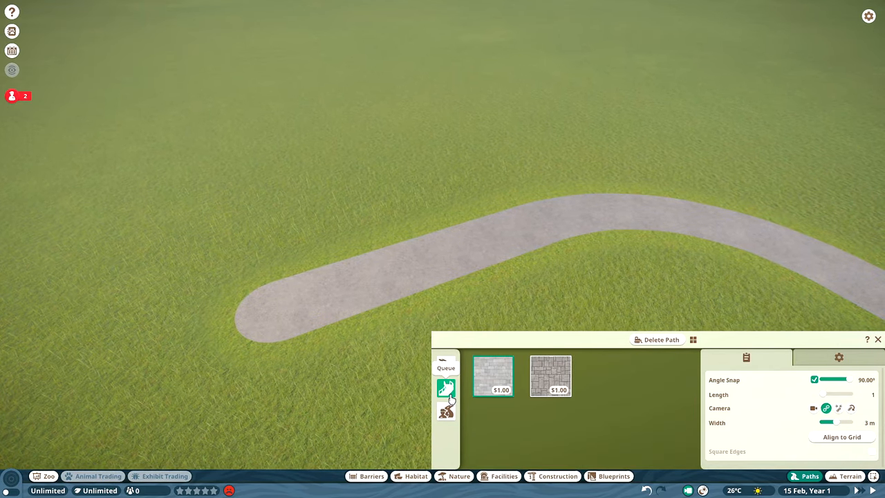
Step: Extend the monorail from the station with straight, gradually rising elevated track on supports
click(504, 476)
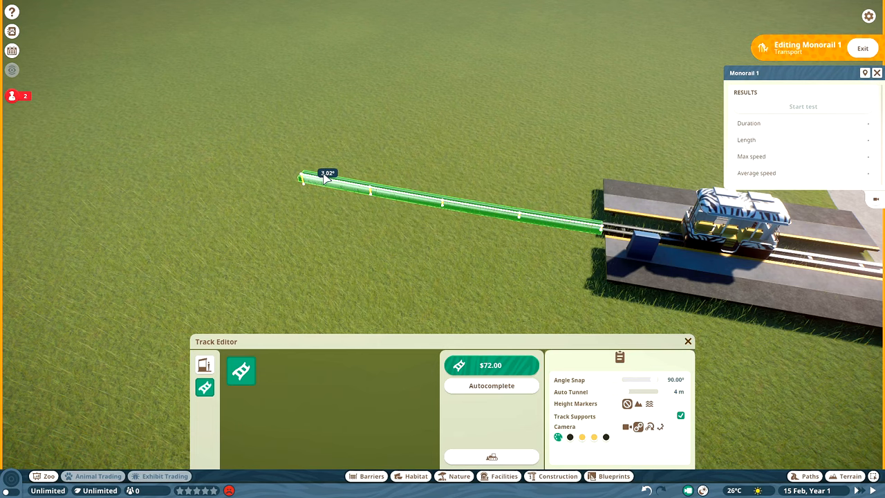
click(325, 179)
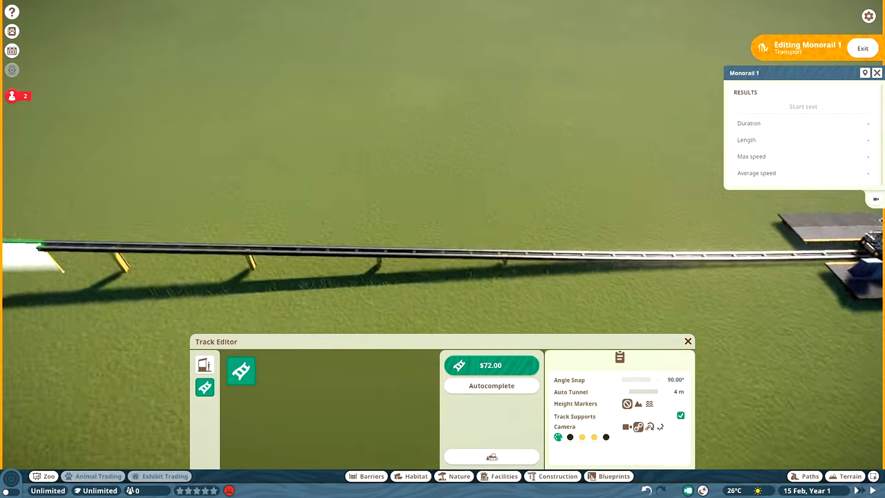
click(492, 385)
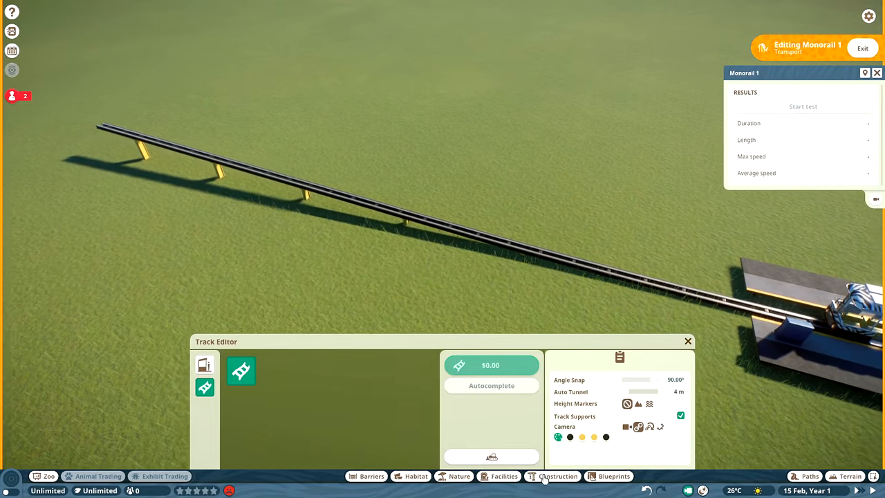
click(557, 476)
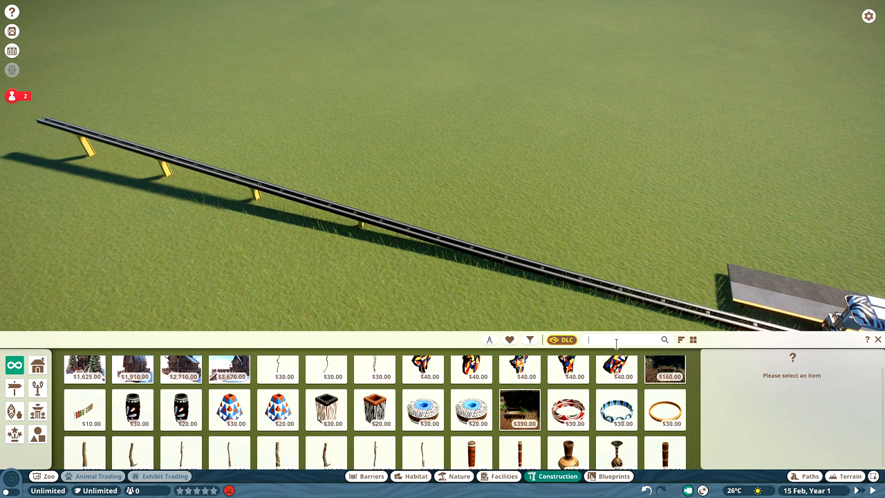
Step: Search the Construction catalogue for 'PILLAR' and place pillars beneath the elevated track
text(PILLAR)
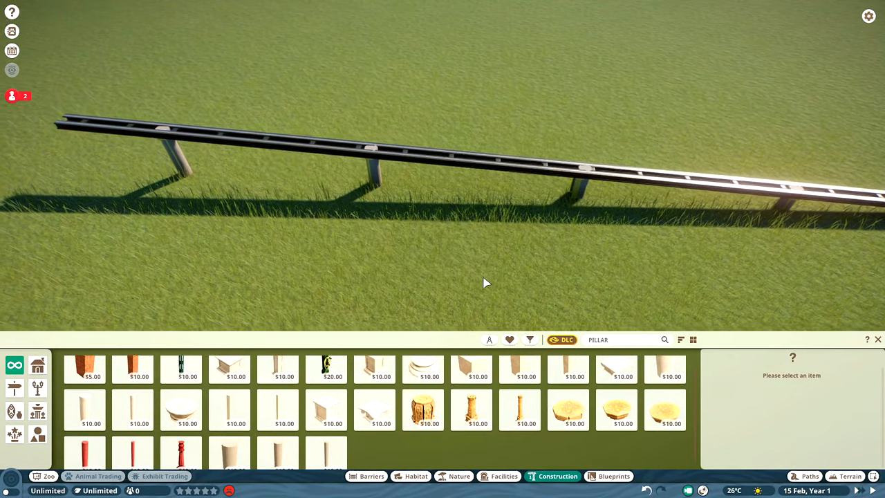
click(503, 475)
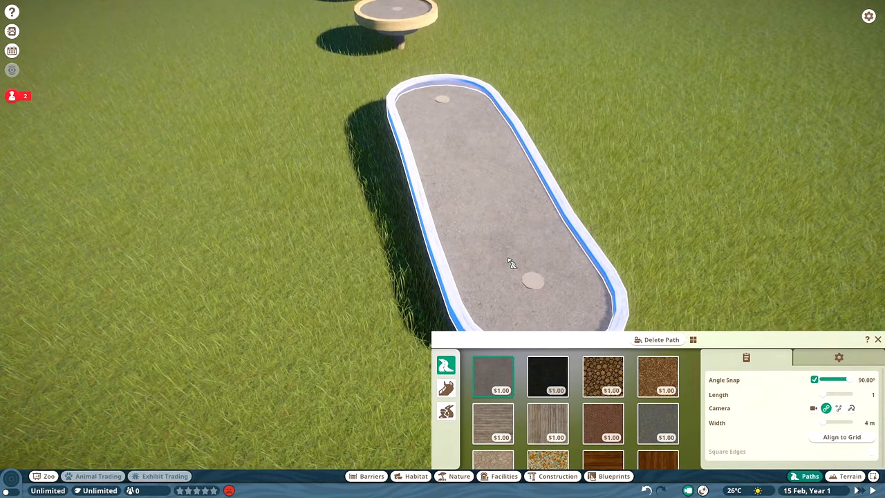
mouse_move(487, 228)
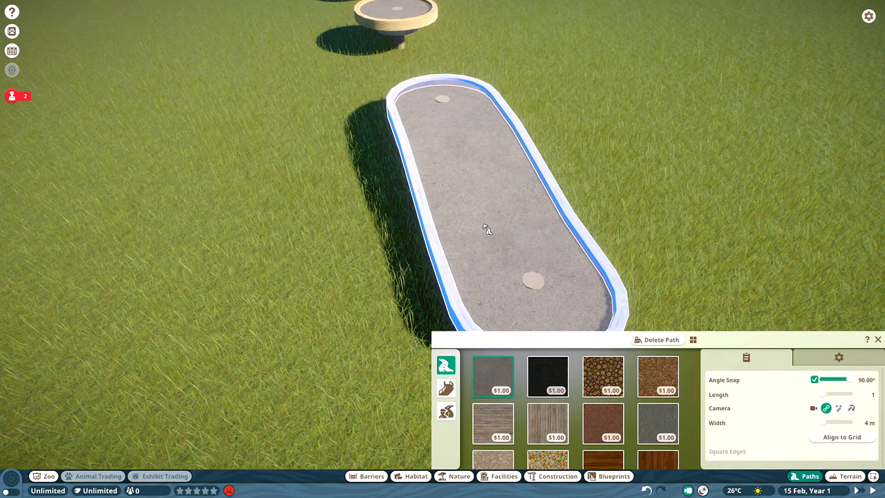
mouse_move(462, 122)
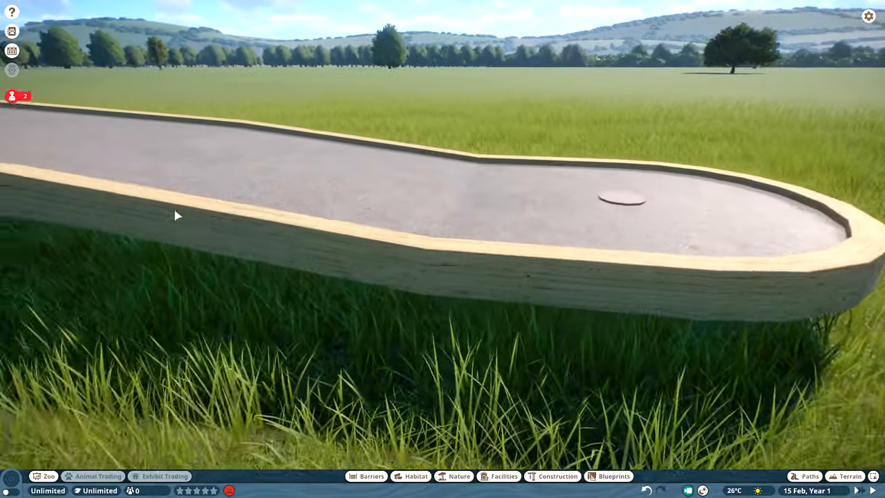
Step: Attach a new connected path section branching from the edge of the raised path
click(805, 476)
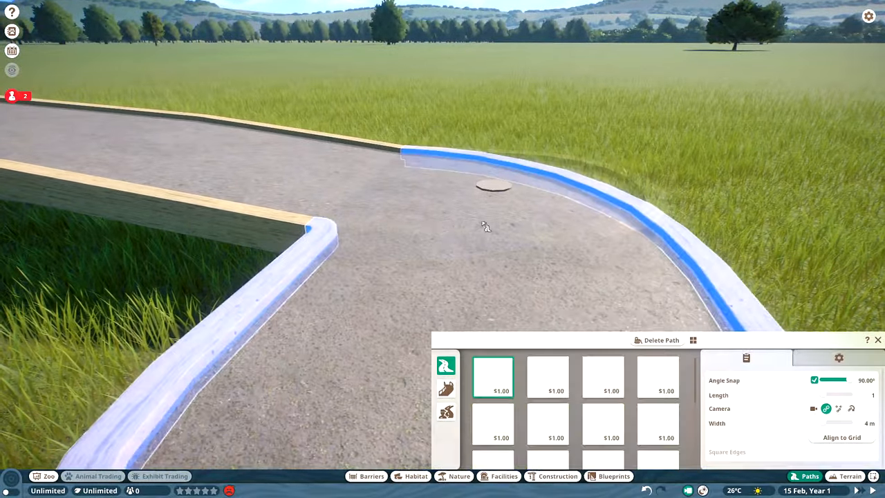